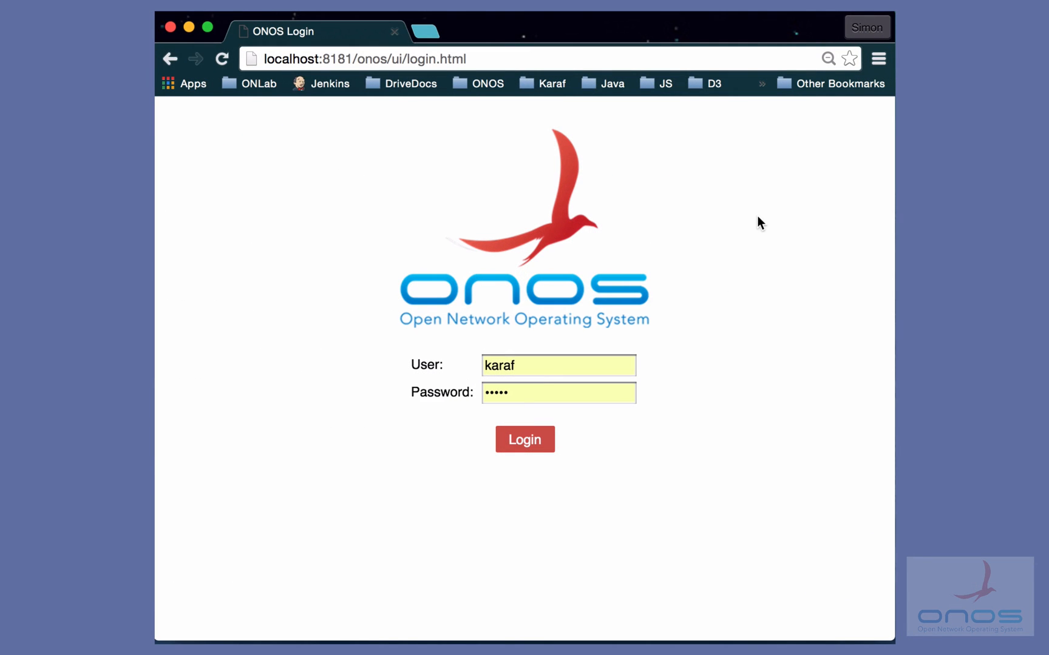
Log in to ONOS as karaf and reach the topology view showing the web-socket closed alert.
left_click(525, 439)
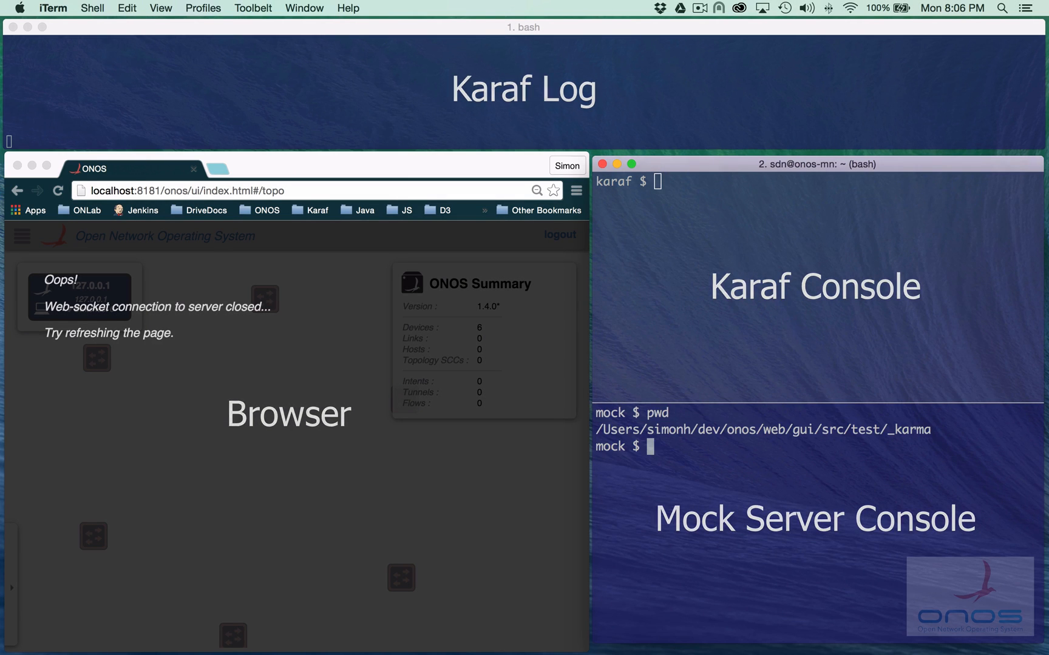
List the mock scenarios with ls and ls ev, then launch node mockserver.js on port 8123.
type("ls")
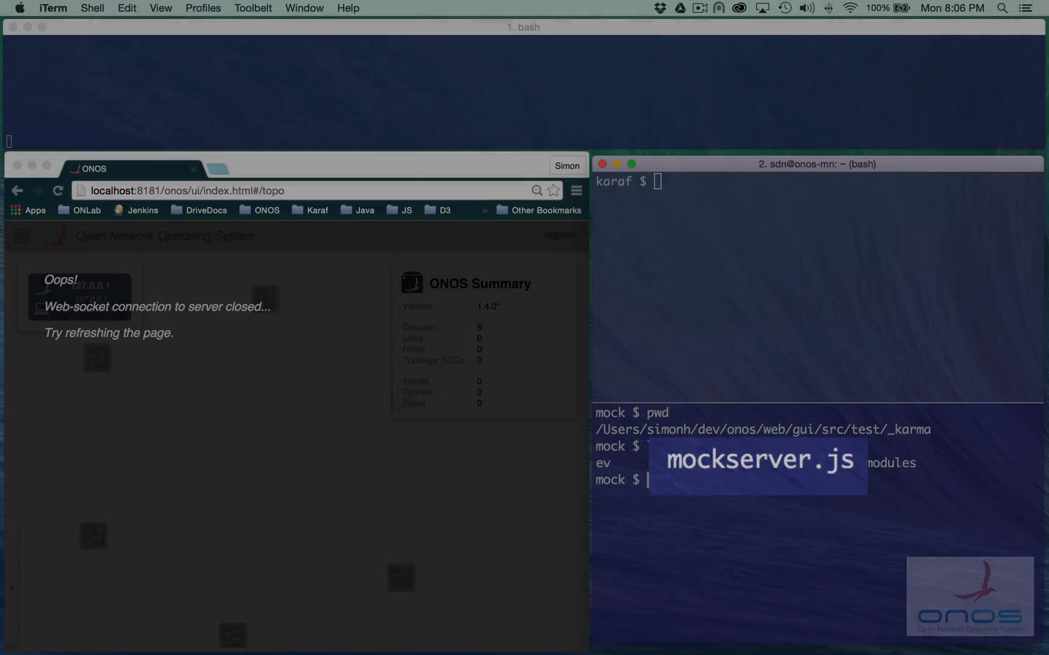
type("ls")
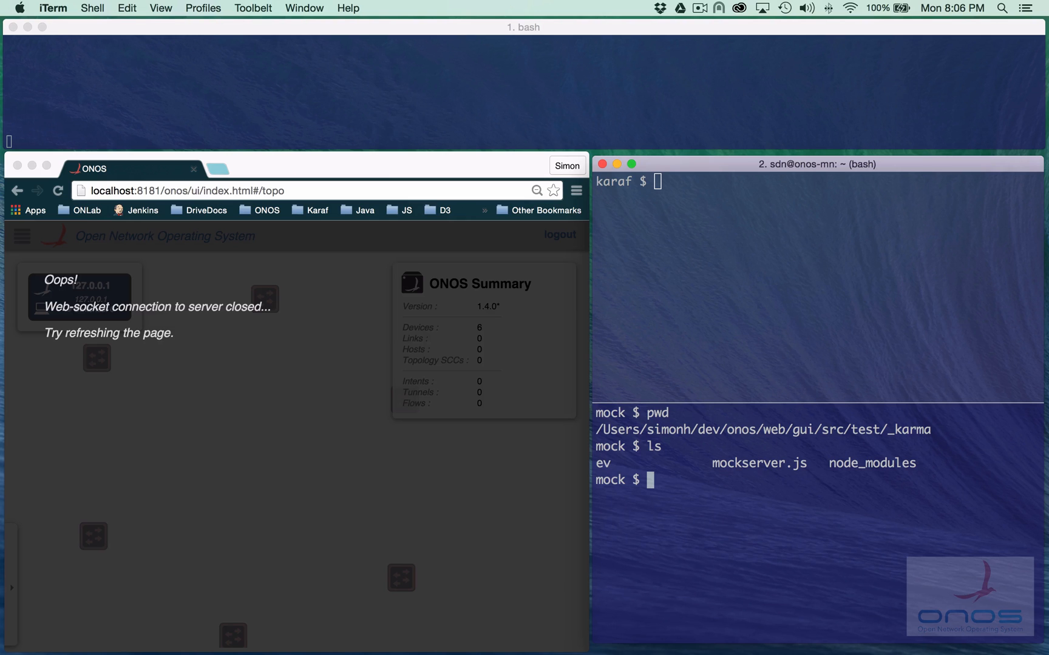
type("ls")
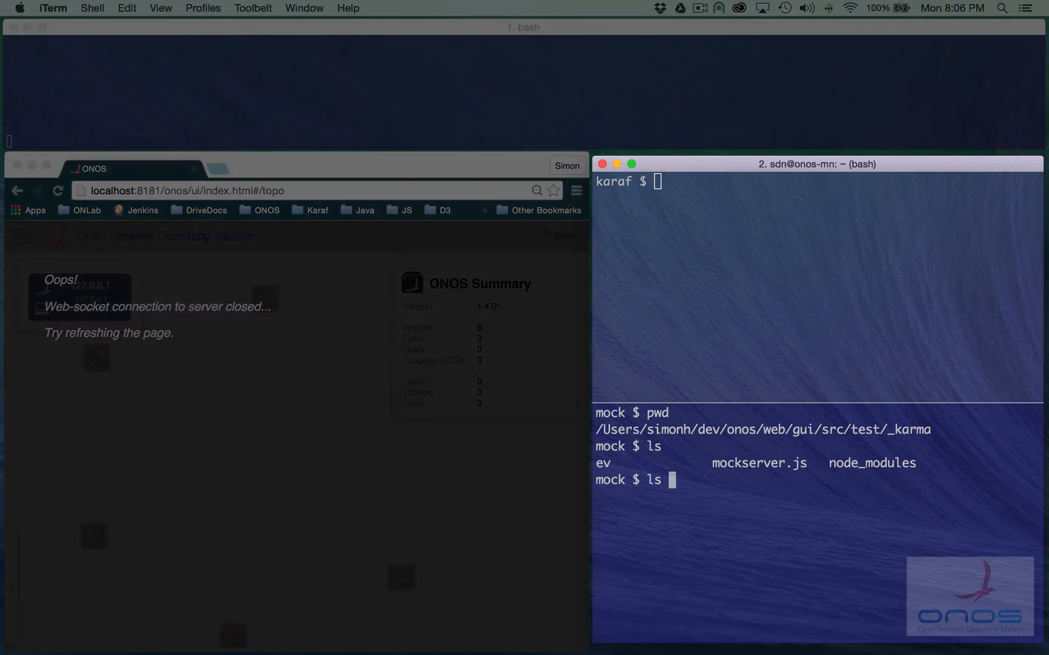
type("ev")
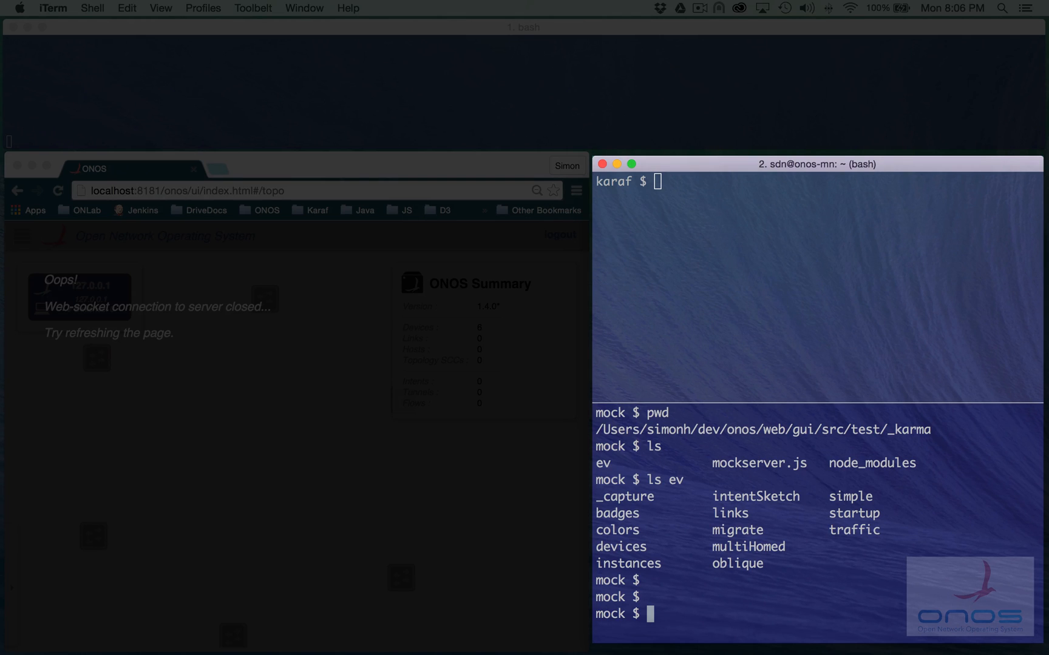
type("node mockserver.j")
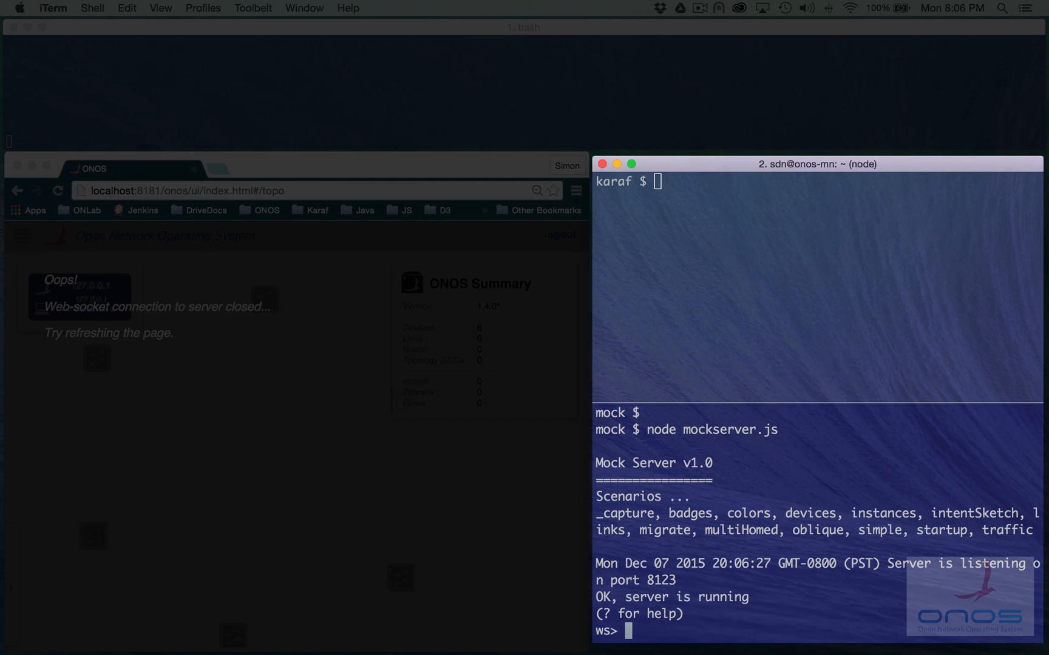
Load the badges scenario with 's badges' and run 'ok clean' in the Karaf console.
type("s badges")
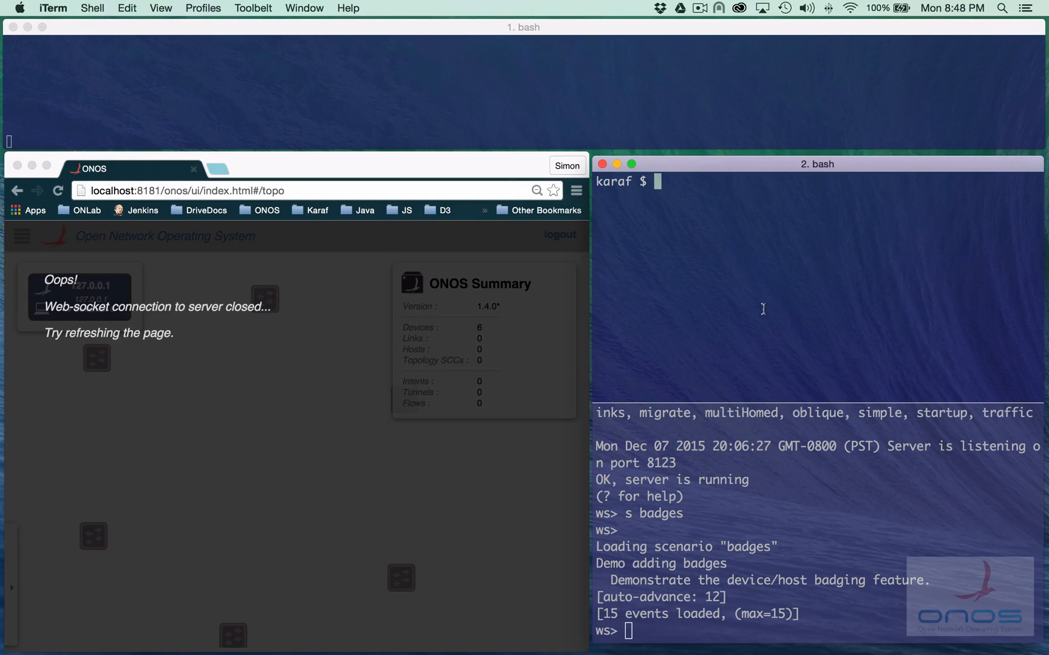
type("ok clean")
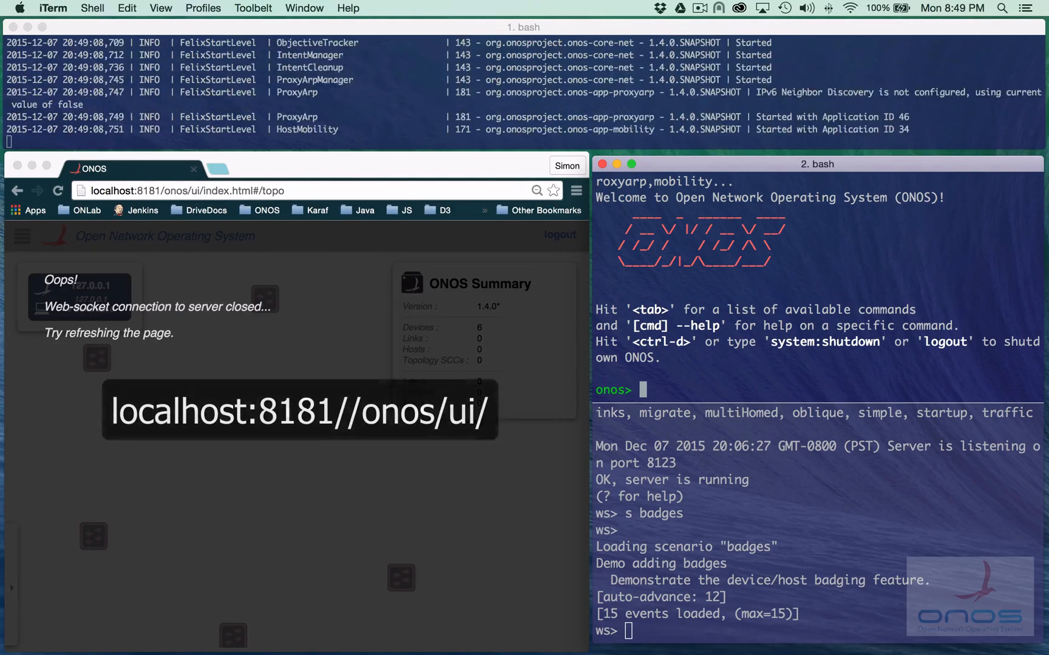
Reload the ONOS page and log in with the saved karaf credentials.
left_click(188, 190)
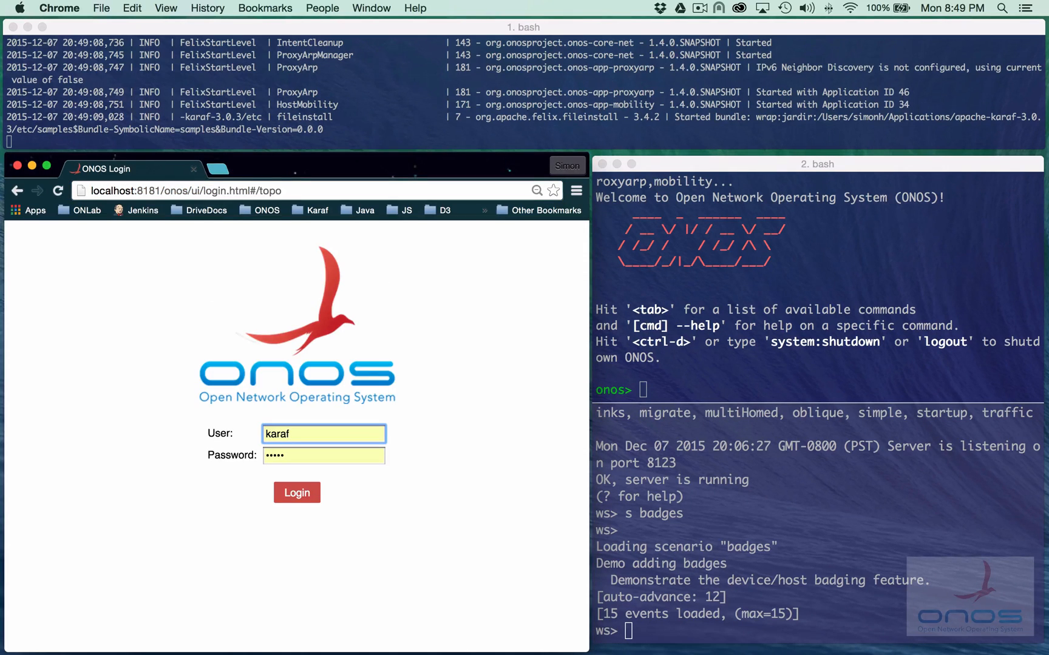
left_click(296, 493)
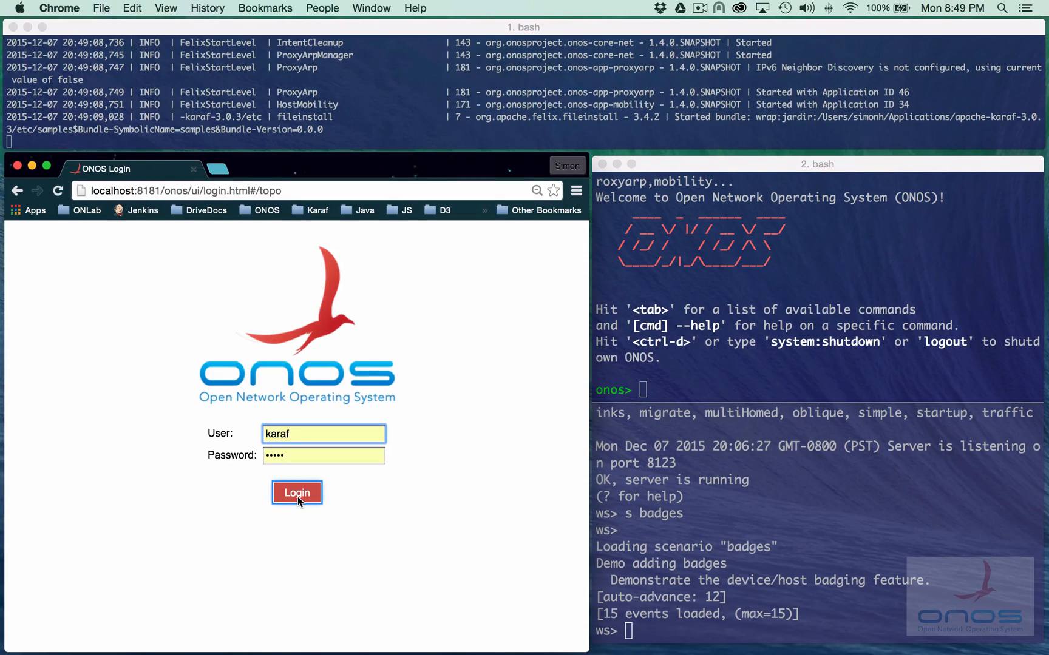
left_click(296, 492)
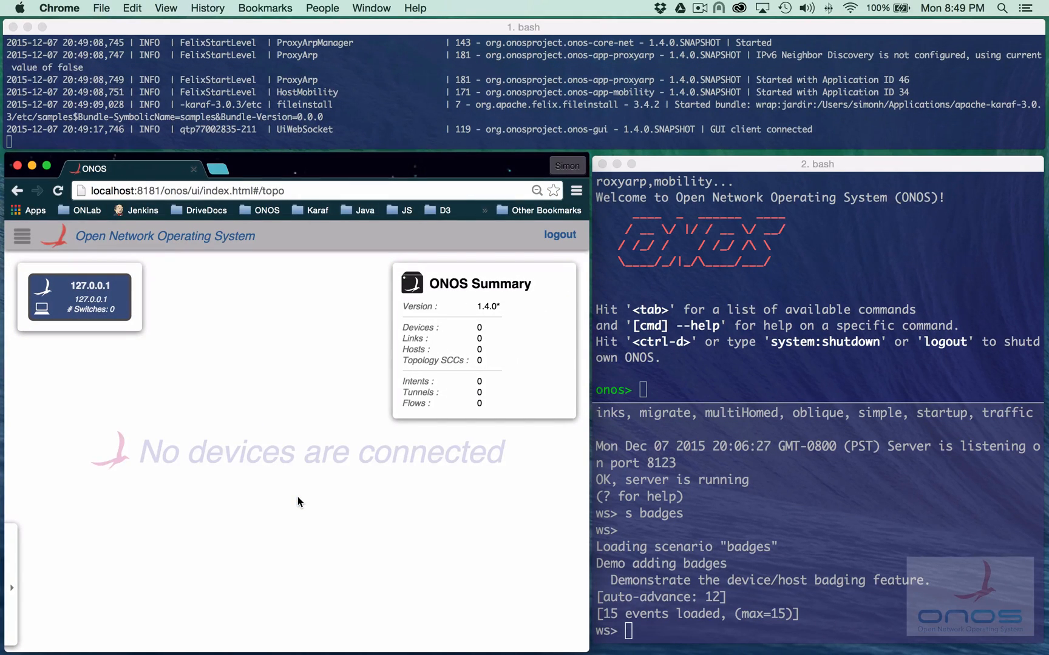
mouse_move(347, 286)
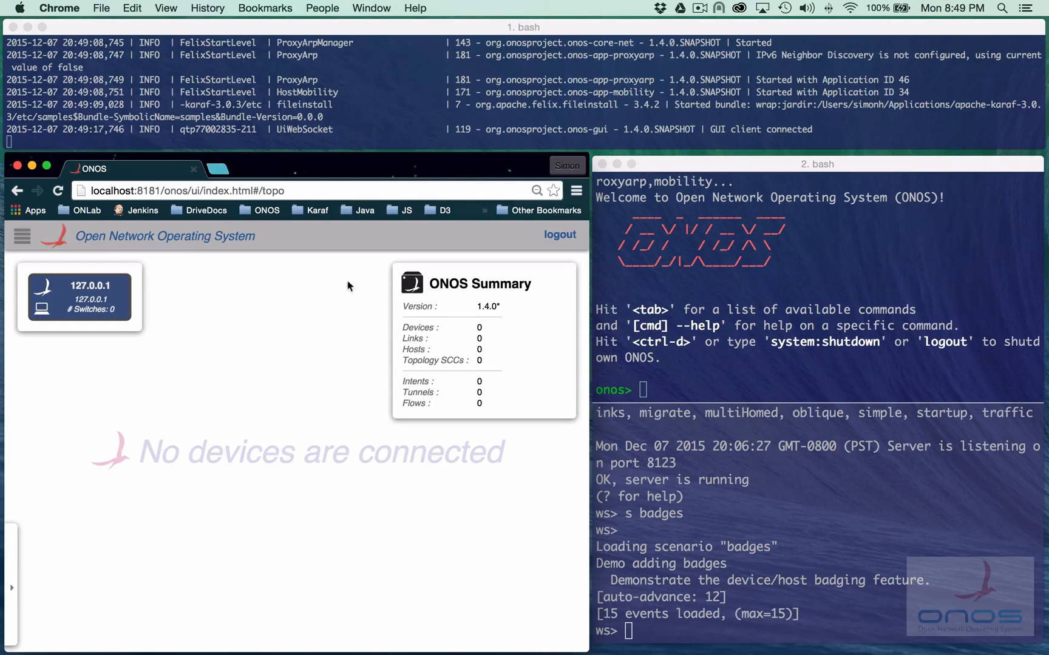
Append ?wsport=8123 to the topology URL and reload to connect to the mock server.
left_click(268, 191)
type("?wsport=8123")
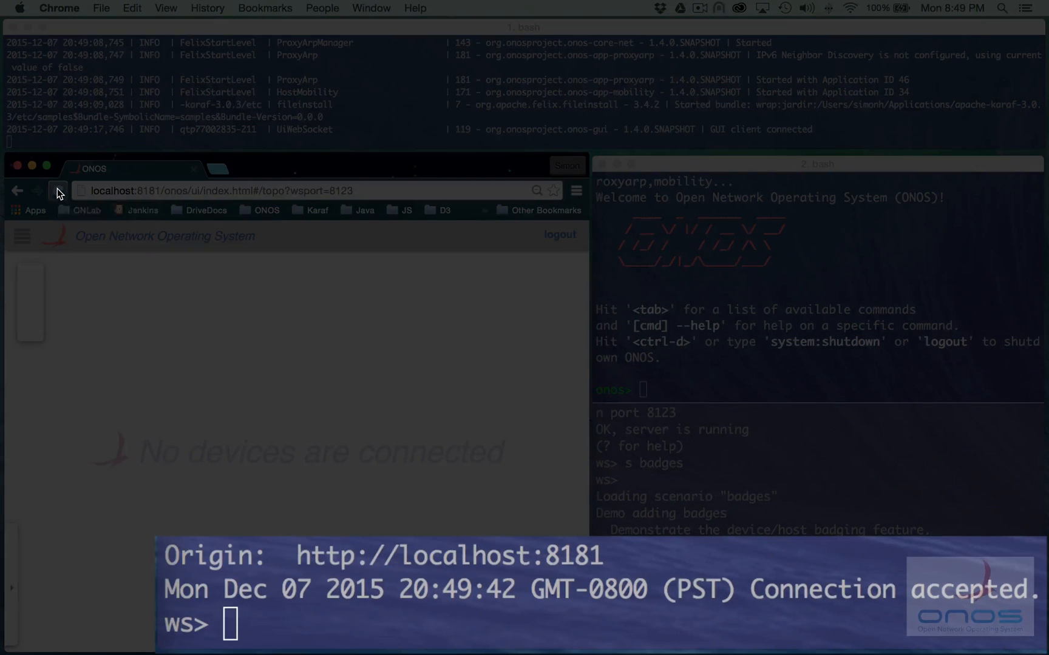
mouse_move(58, 190)
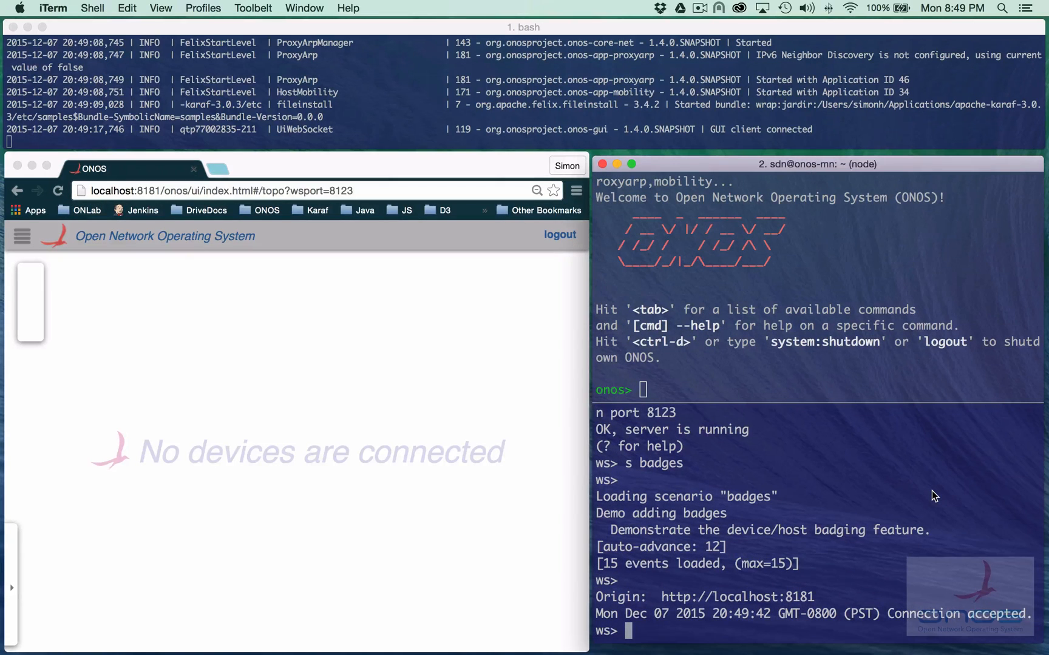
Auto-advance the badges scenario with 'a', then send 'n' events until Scenario DONE.
type("a")
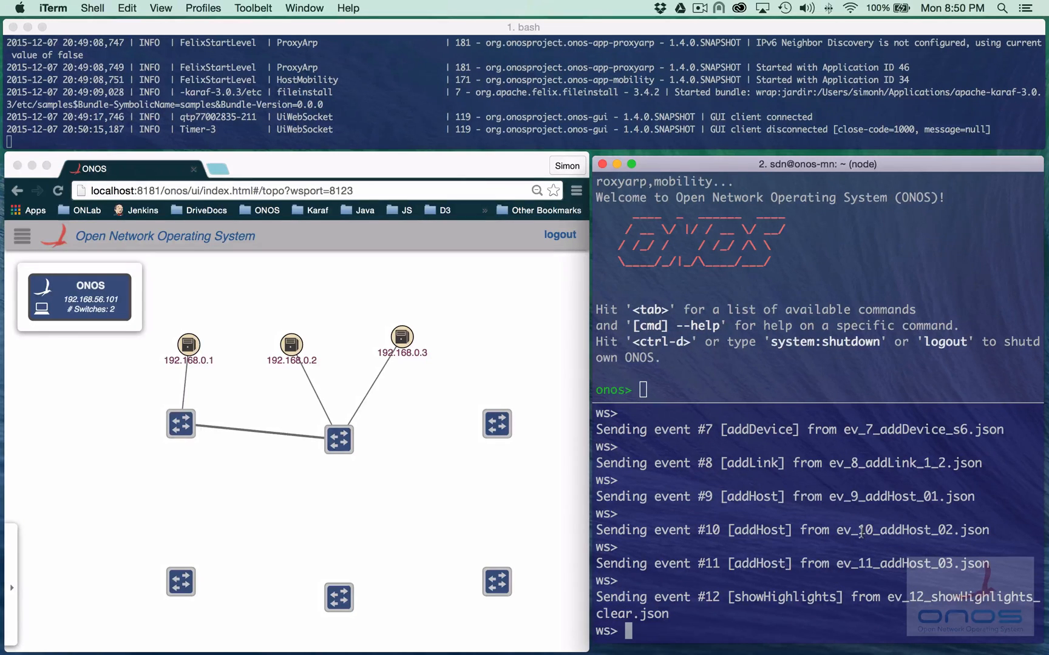
type("n")
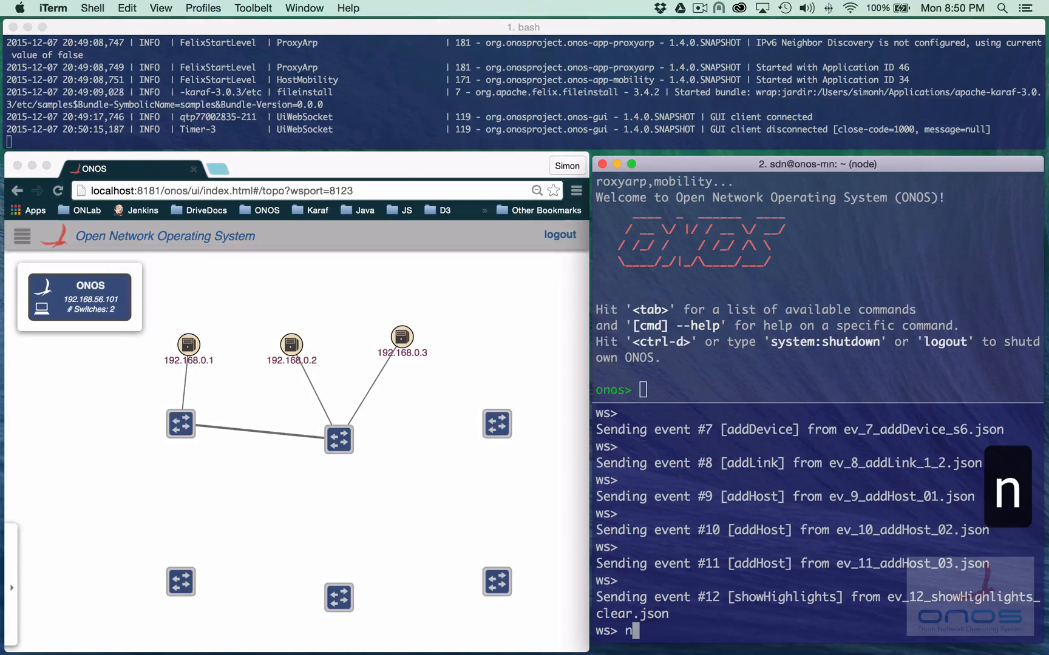
key("enter")
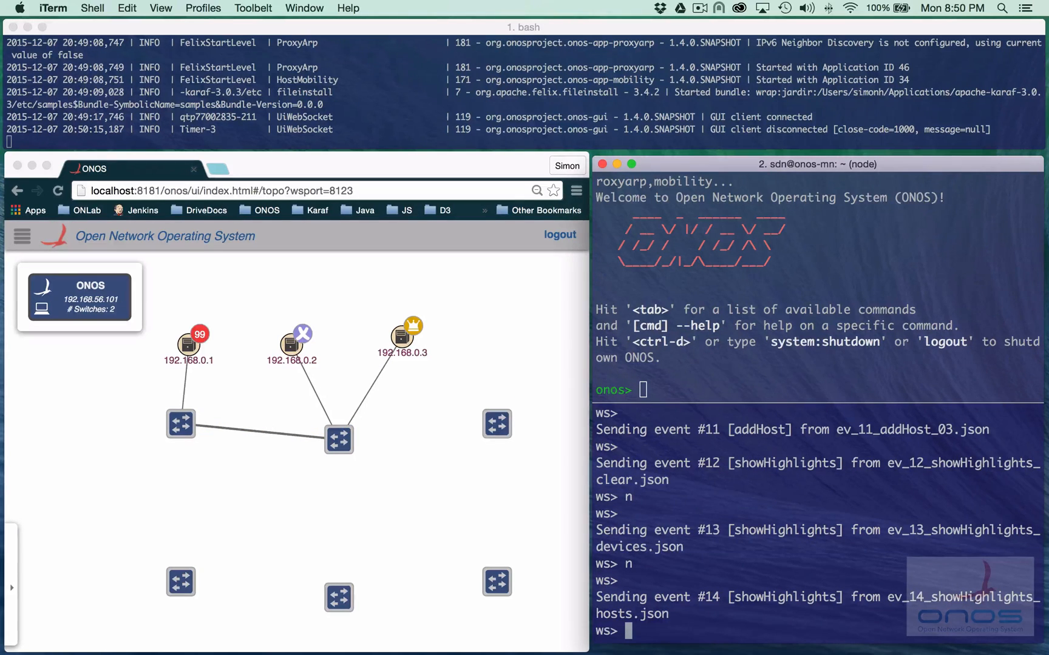
type("n")
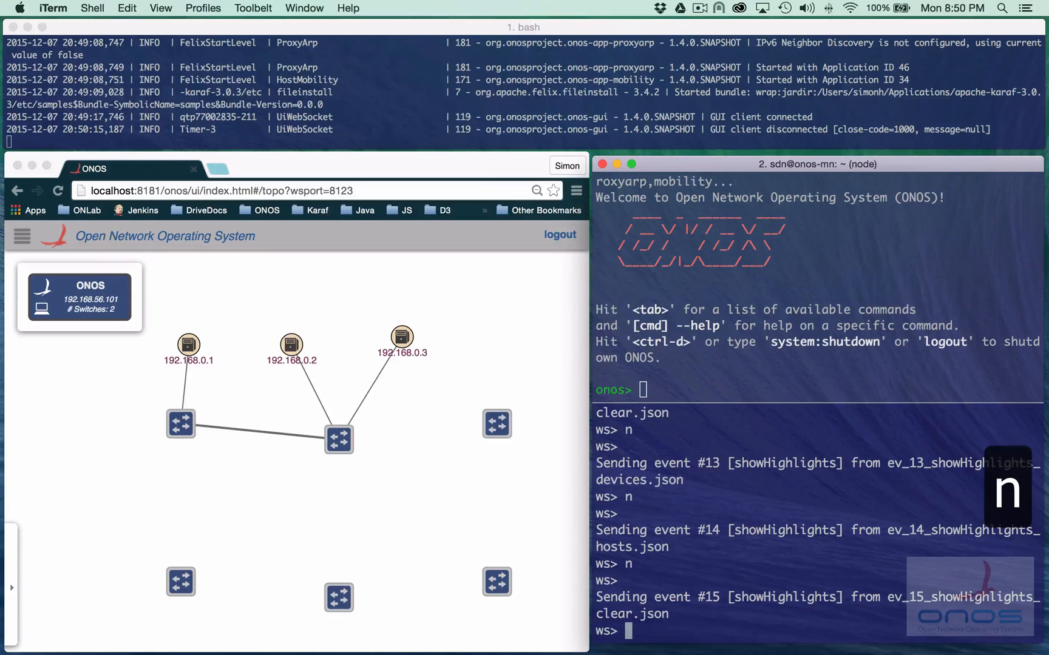
key("enter")
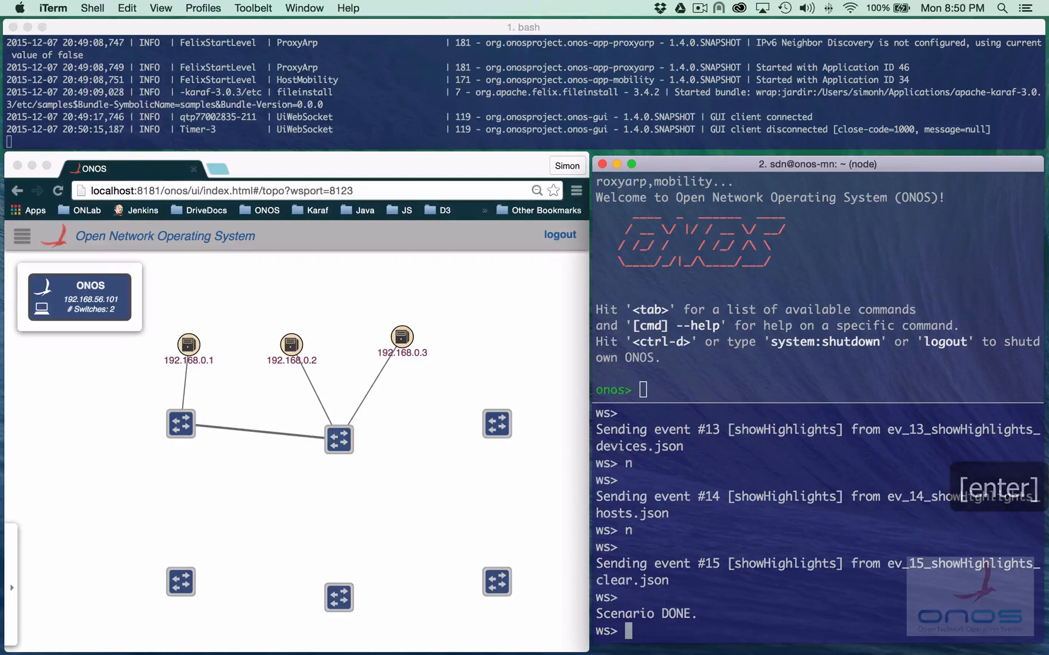